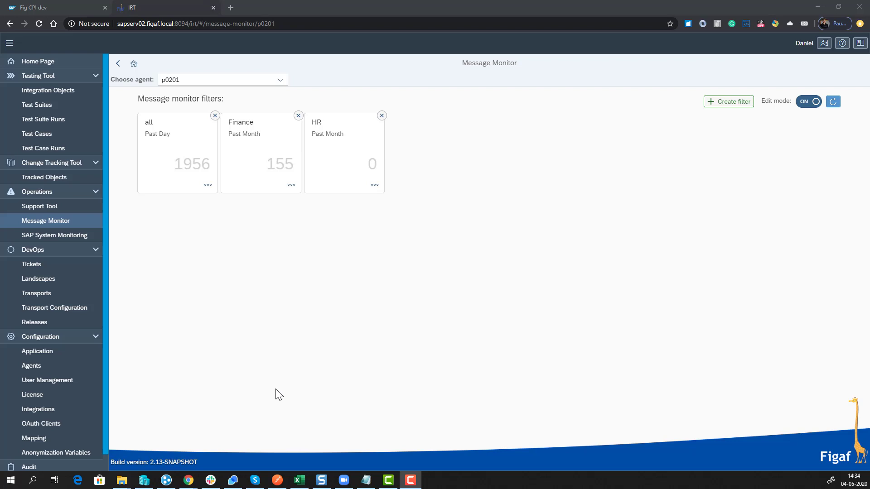
mouse_move(276, 166)
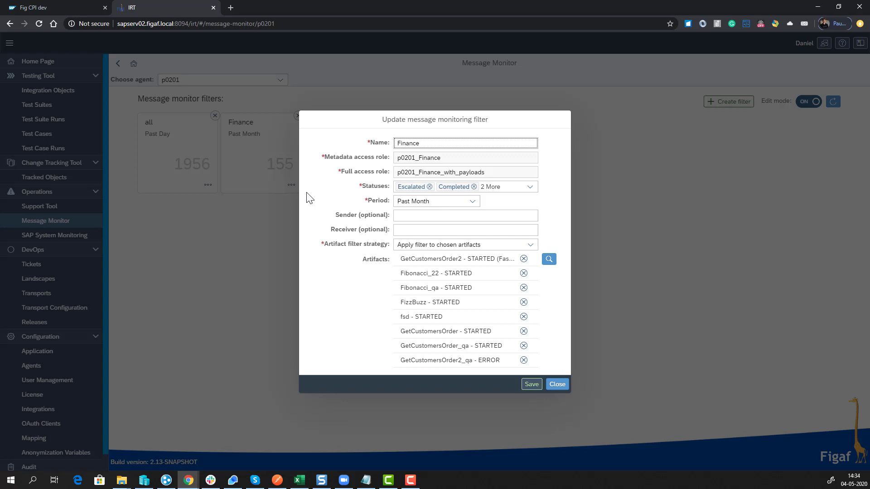
mouse_move(351, 316)
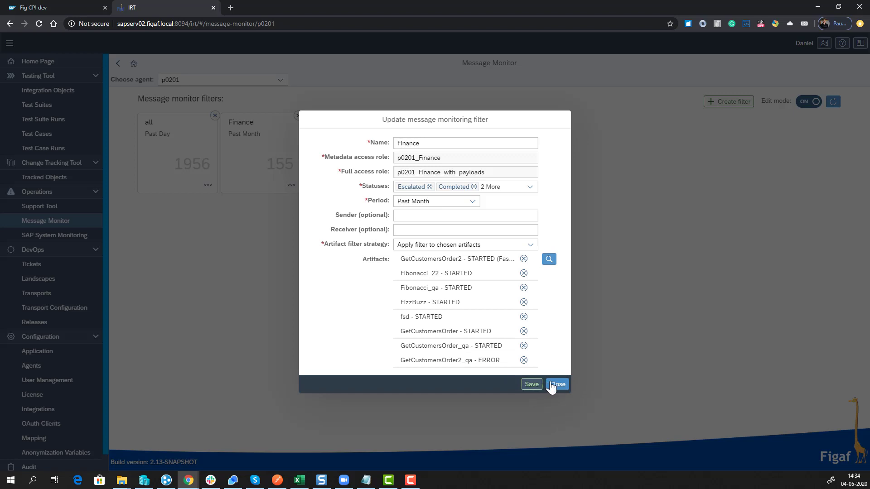
Close the Finance filter settings unsaved and switch Edit mode OFF to show message counts
click(557, 384)
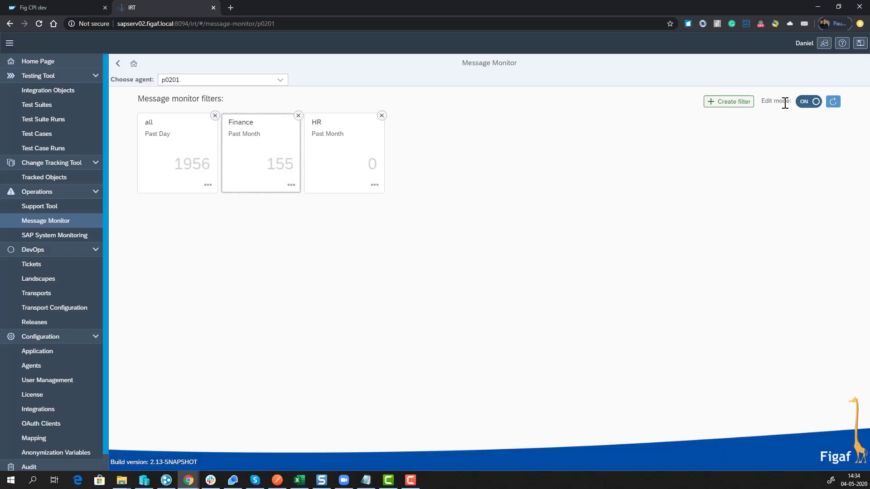
click(809, 101)
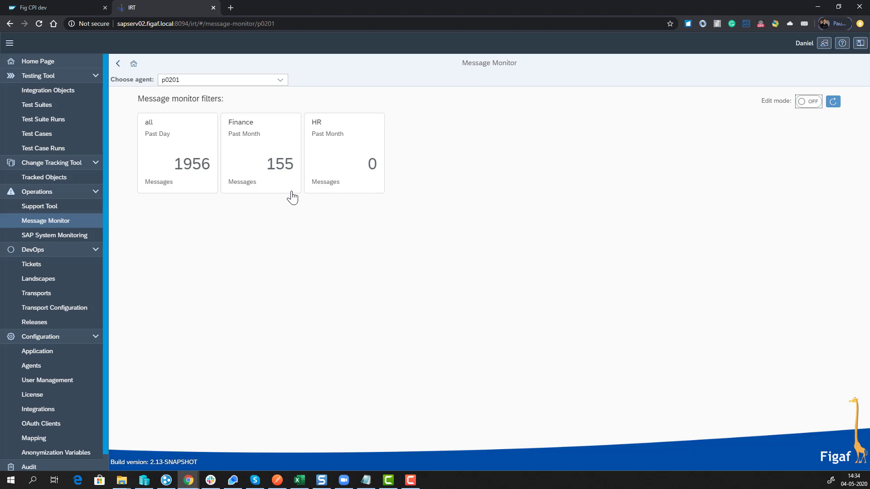
Browse the Finance filter's 155 messages and view the latest FizzBuzz message's details
click(260, 153)
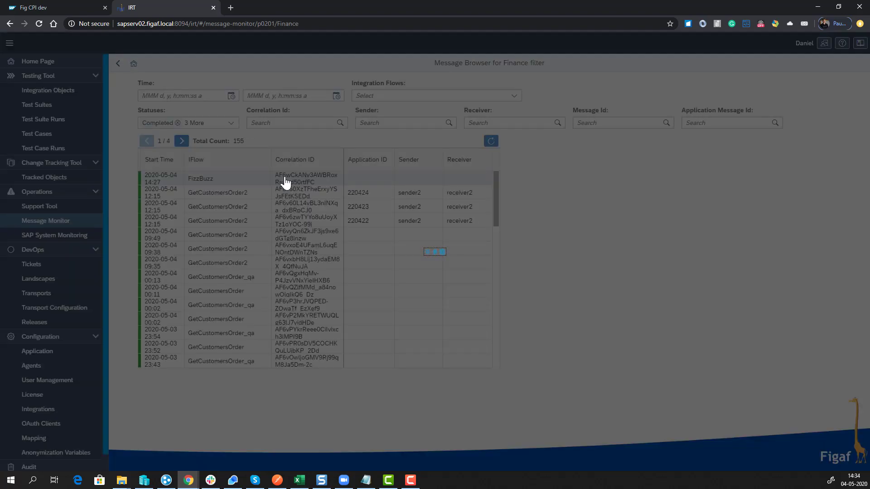
click(200, 178)
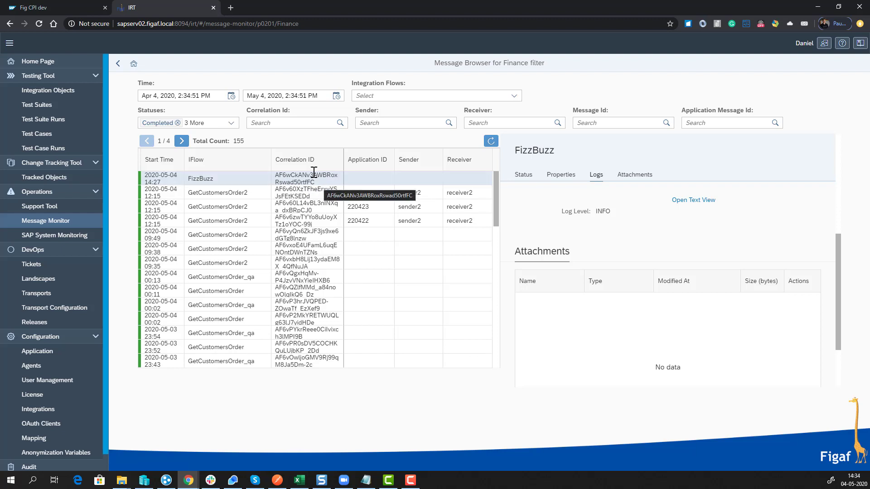
mouse_move(467, 193)
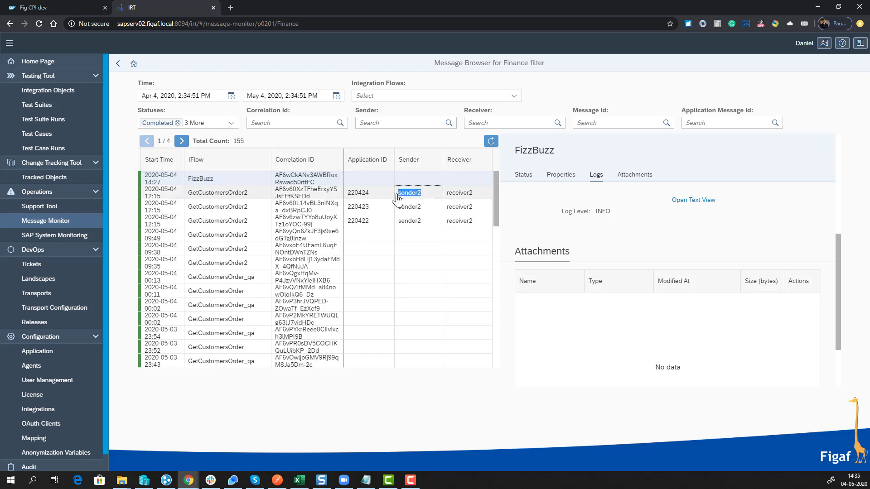
mouse_move(467, 132)
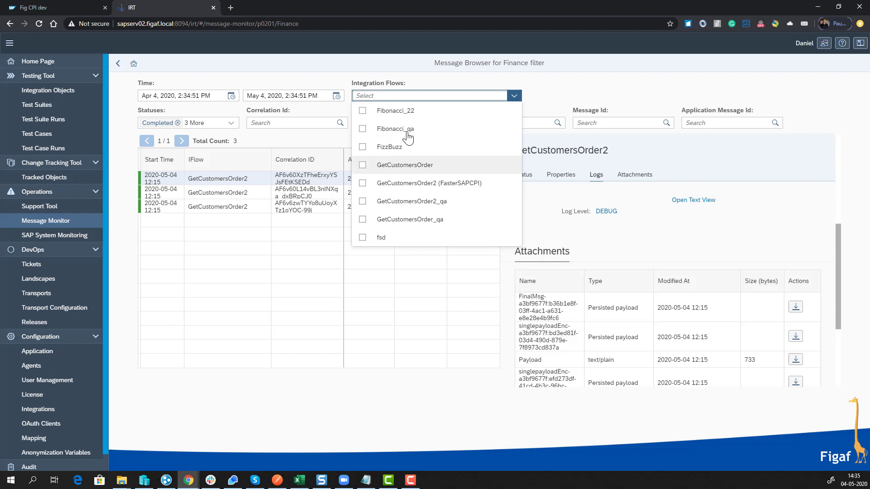
mouse_move(392, 166)
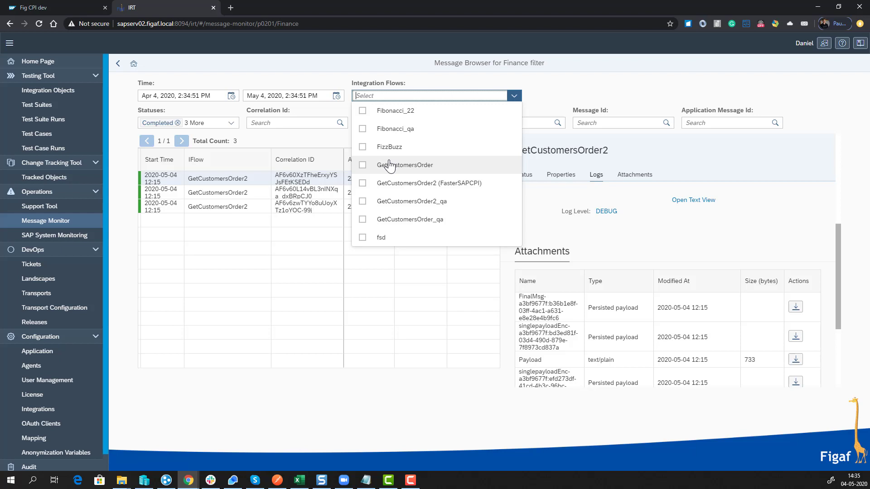
mouse_move(404, 163)
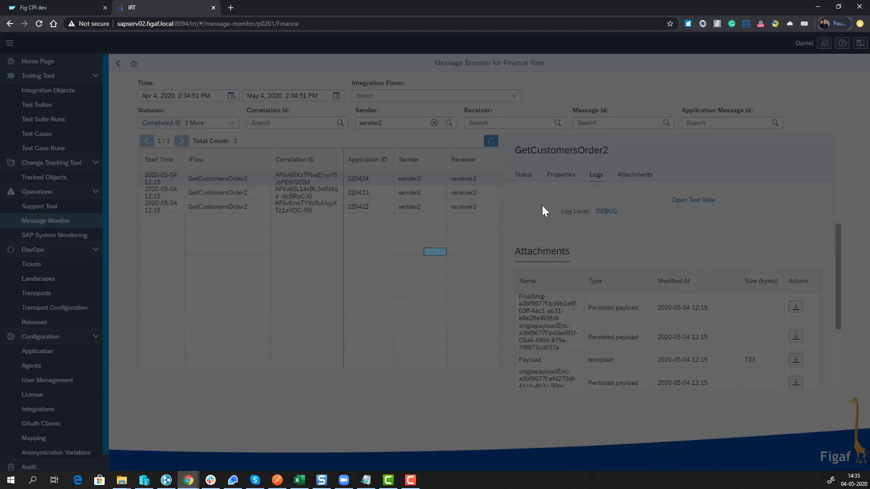
Filter by sender2 to three GetCustomersOrder2 messages and show the first one's attachments
click(522, 174)
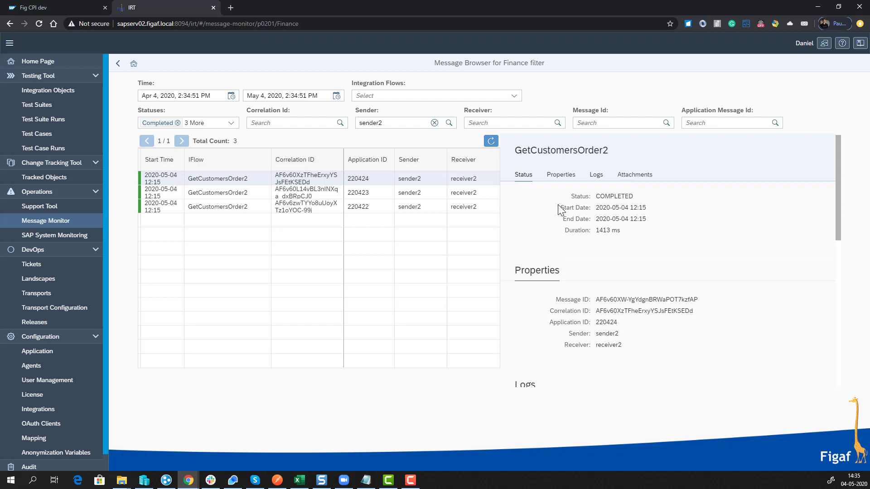
click(595, 174)
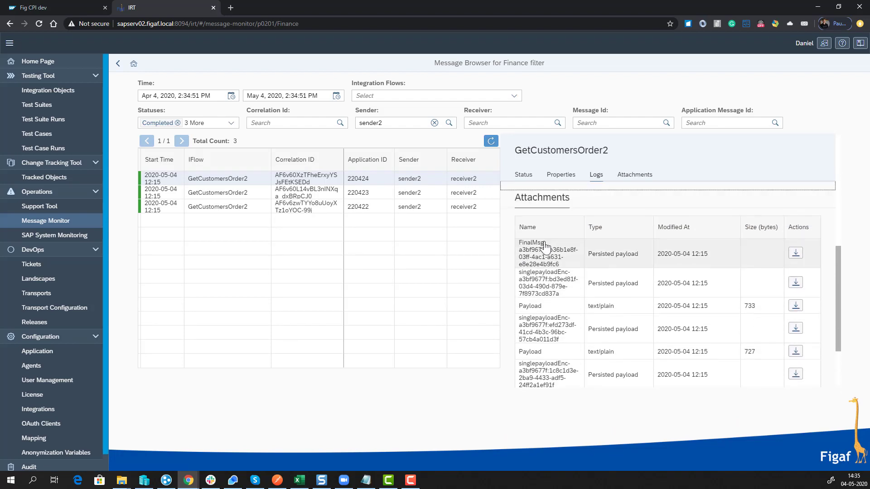
mouse_move(603, 273)
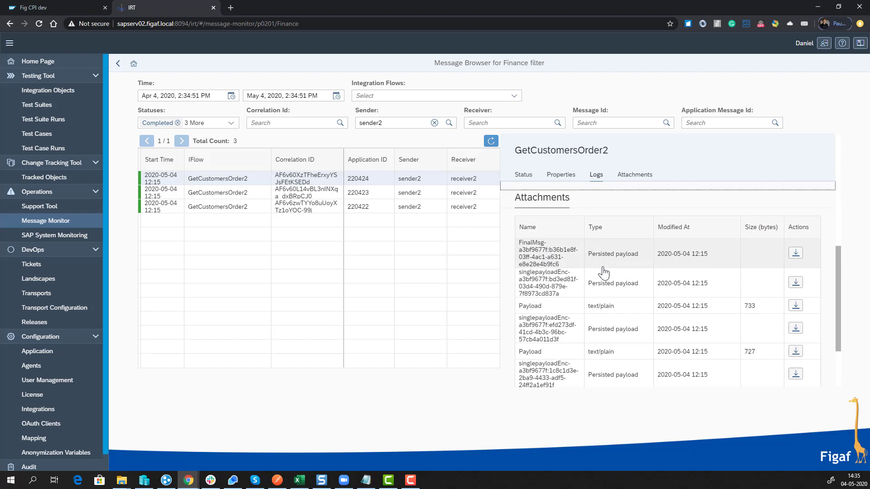
mouse_move(764, 290)
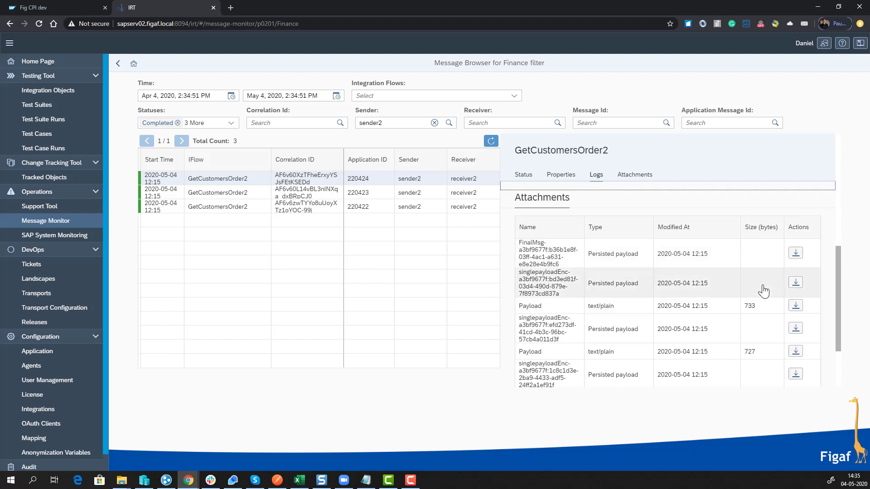
Download the FinalMsg persisted payload attachment of the GetCustomersOrder2 message
click(794, 252)
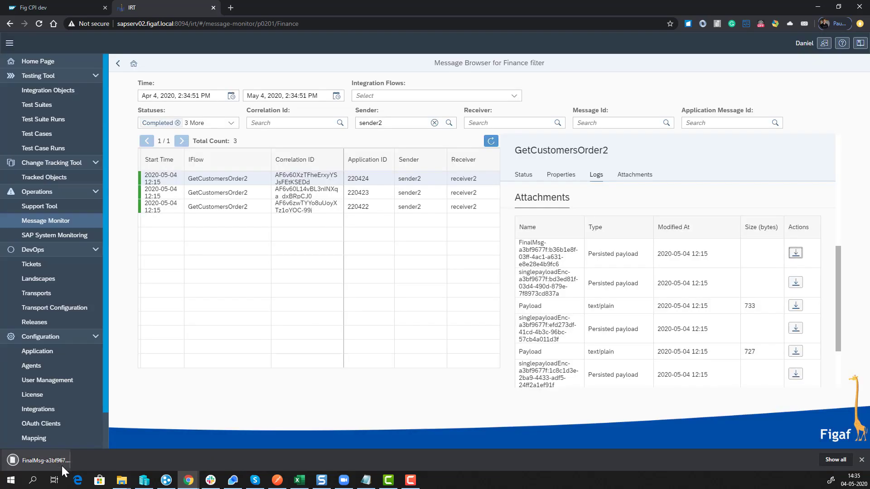